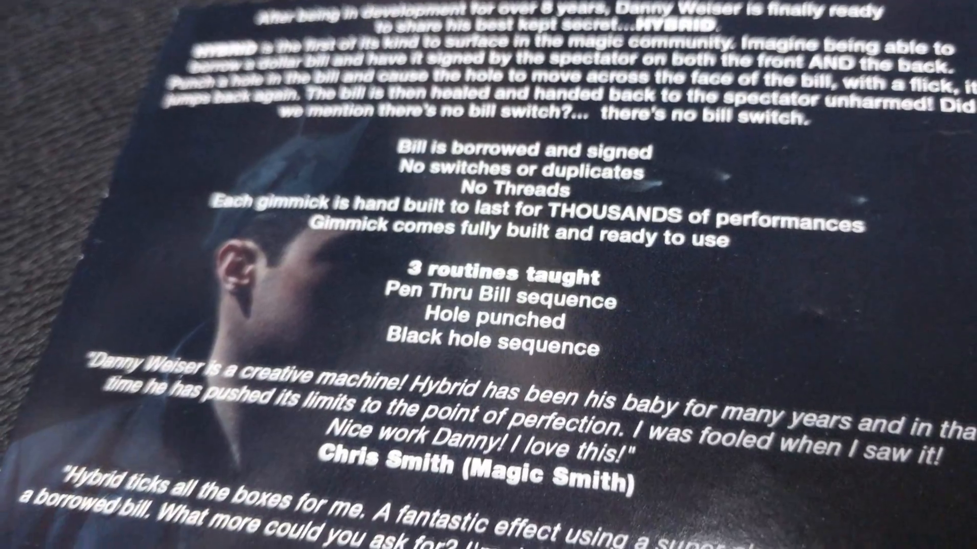
pyautogui.scroll(-3)
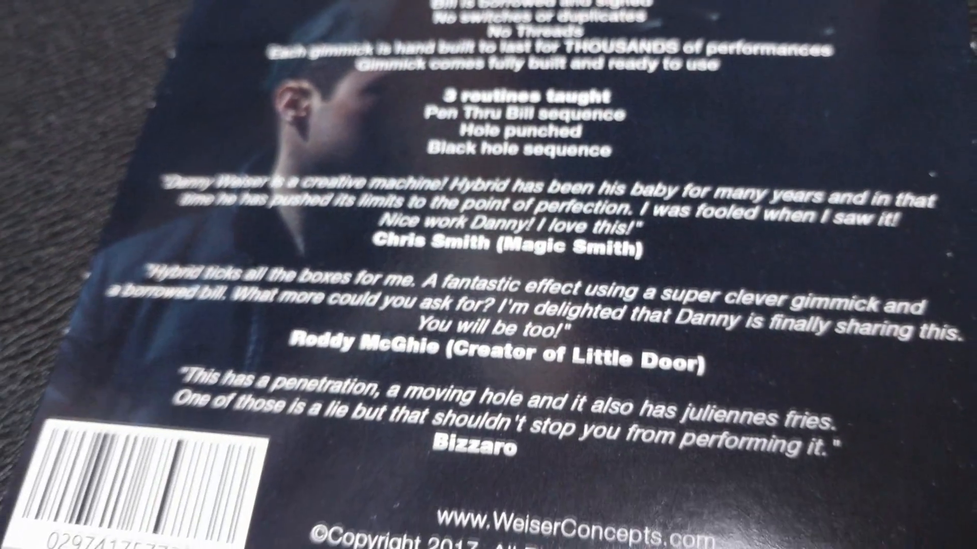